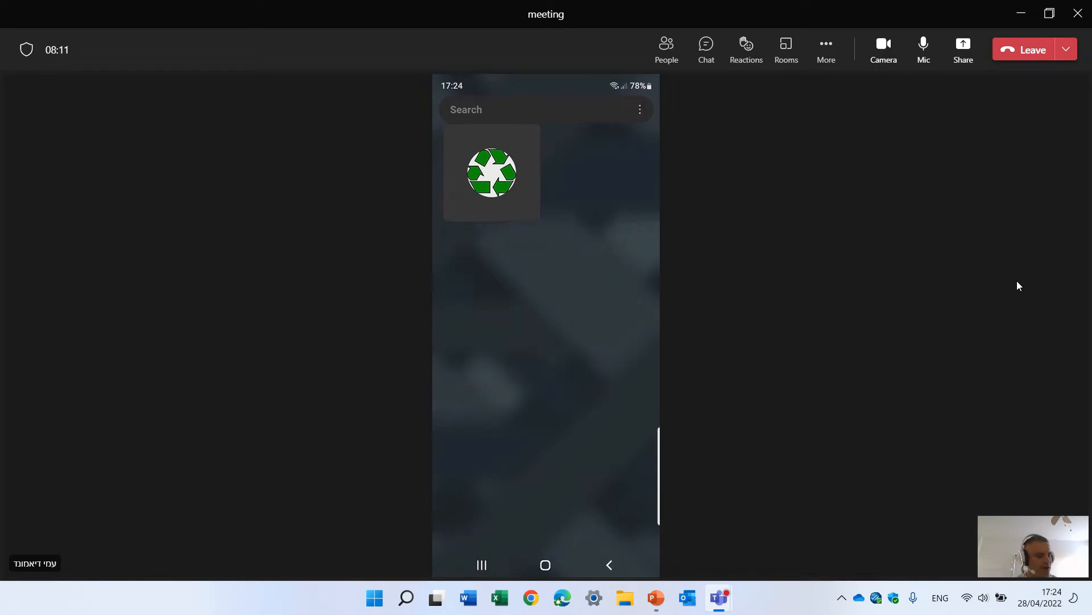
Search Play Store for 'microsoft lists' and bring up the Microsoft Lists app page
type("pl")
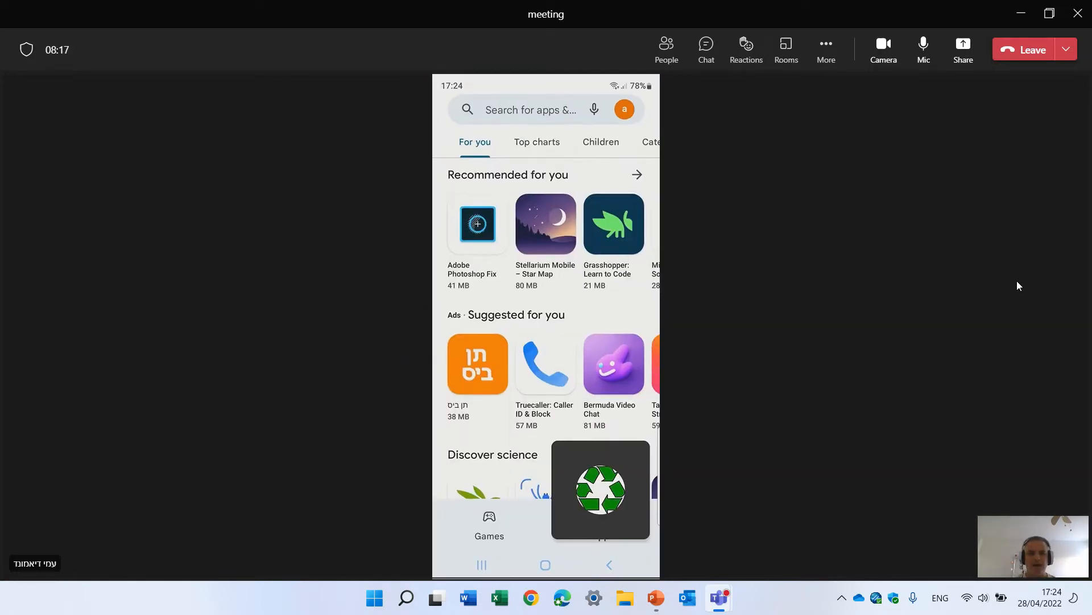
left_click(530, 109)
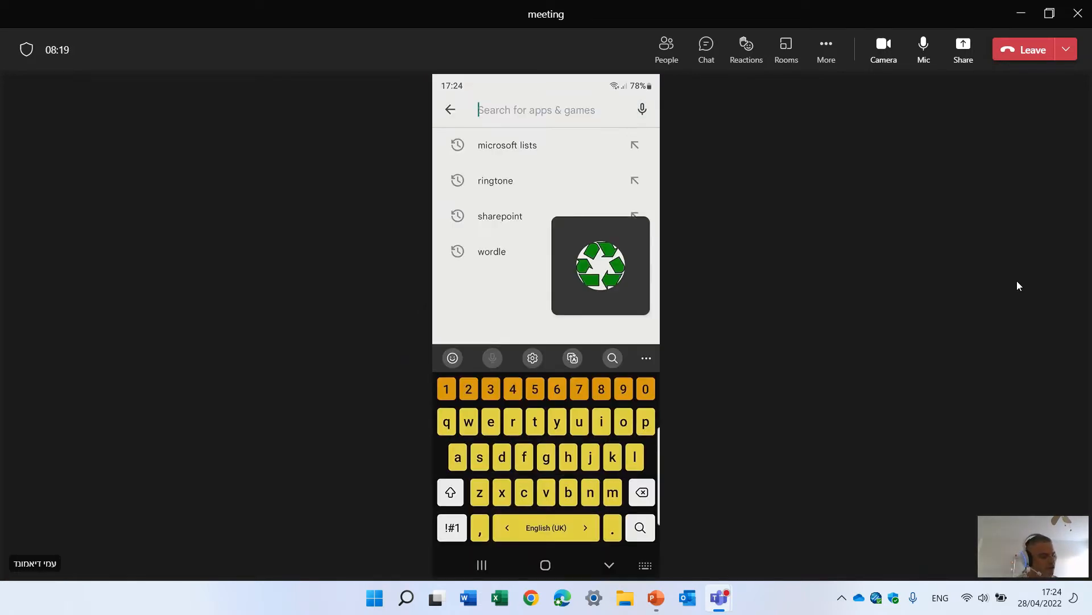
type("mi")
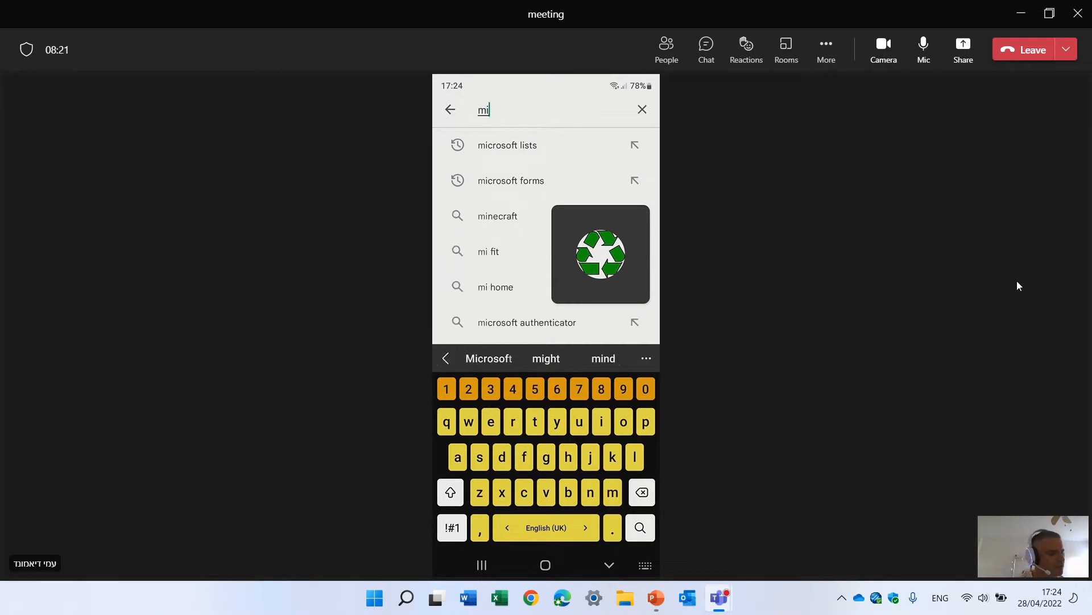
left_click(507, 145)
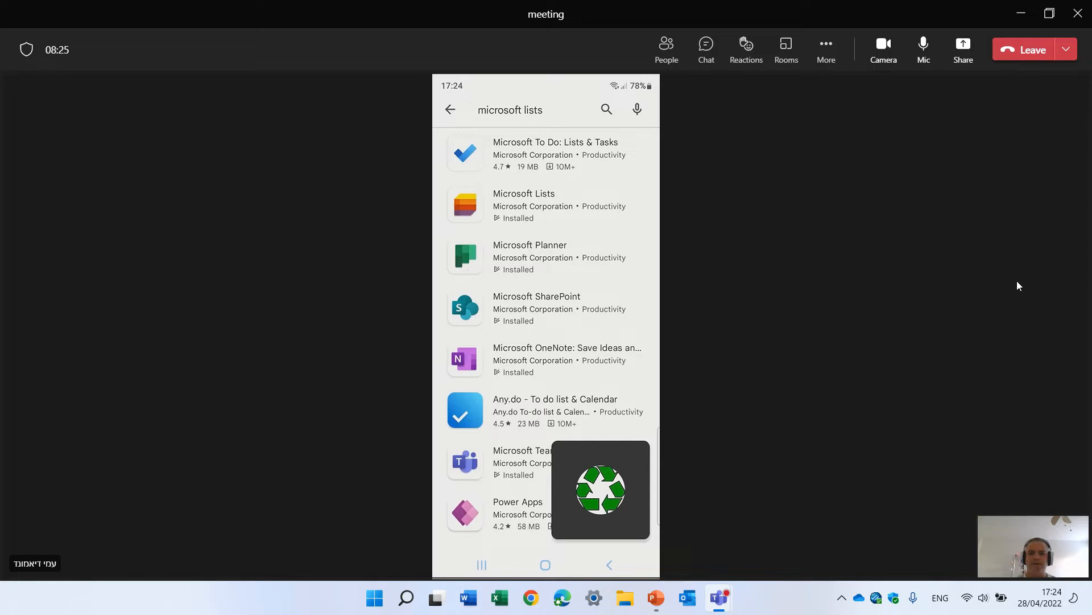
left_click(530, 245)
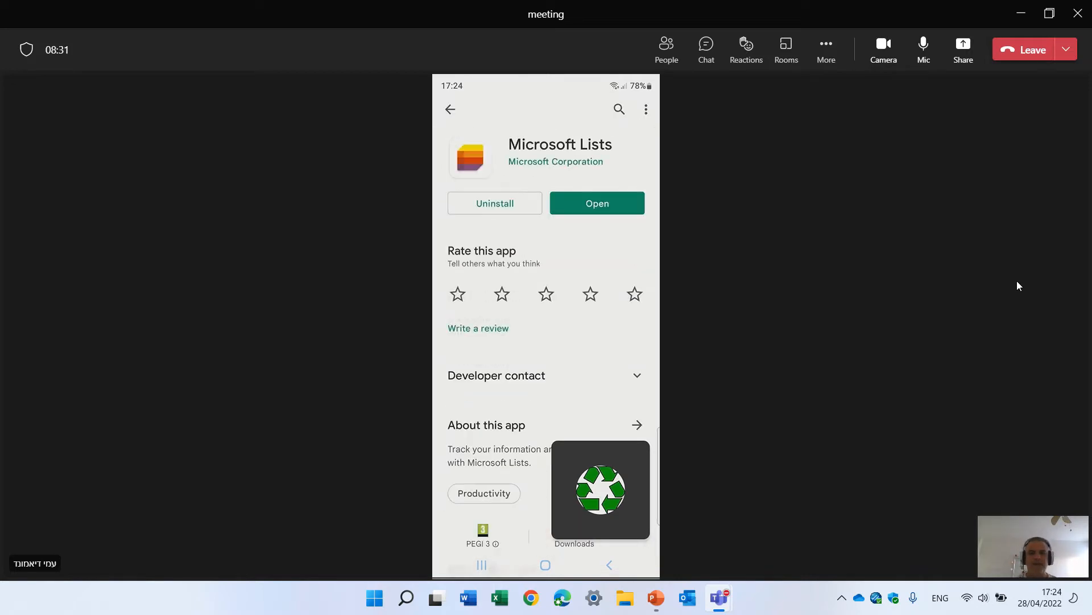
mouse_move(603, 285)
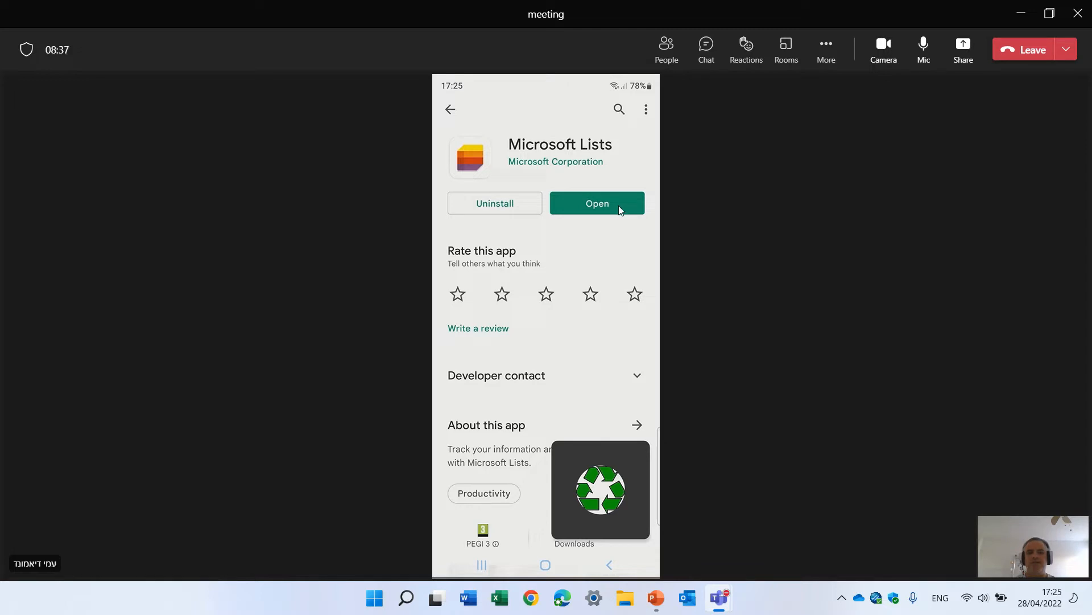
mouse_move(647, 275)
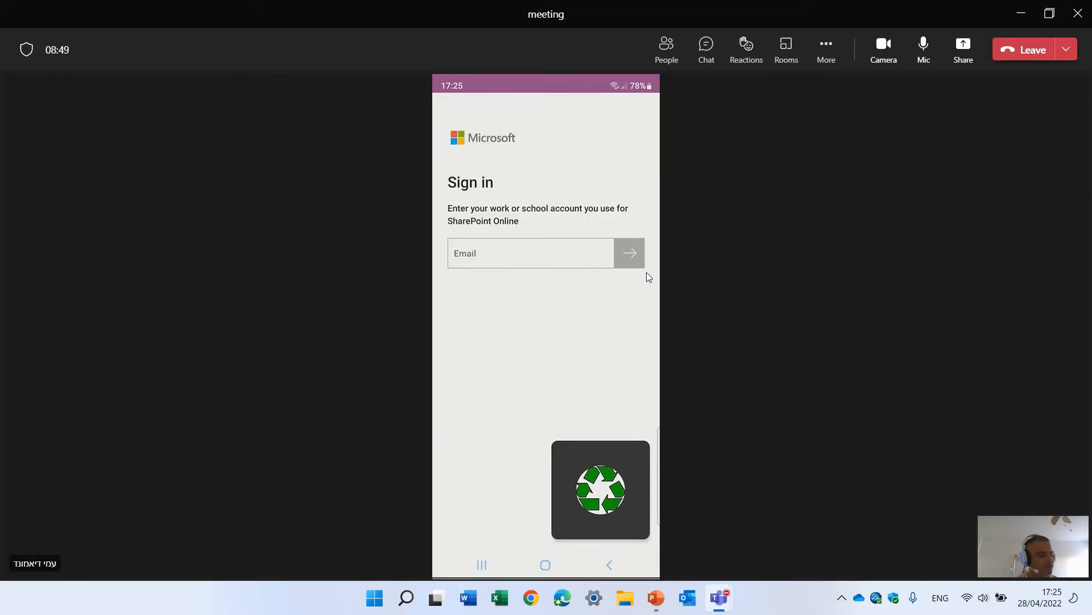
Enter 'amid' in the Email field and choose the suggested work account to sign in
left_click(500, 253)
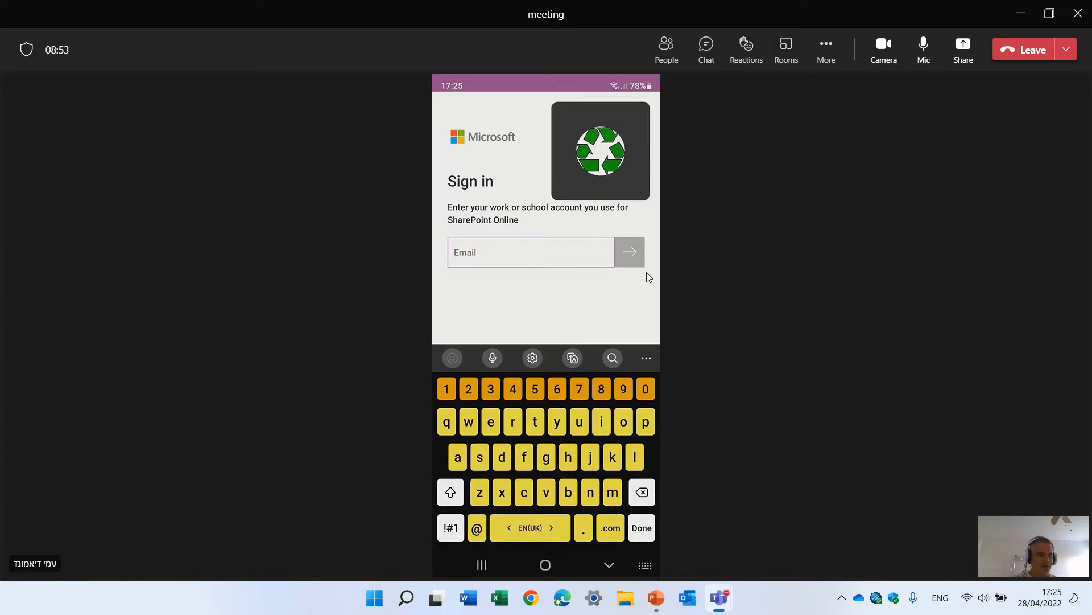
type("amid")
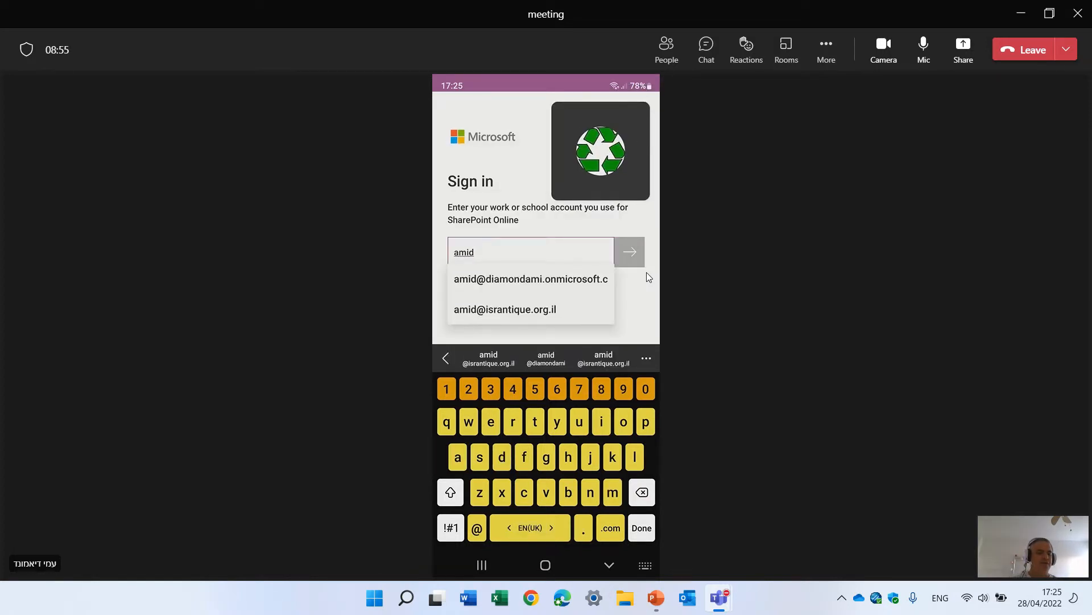
left_click(530, 279)
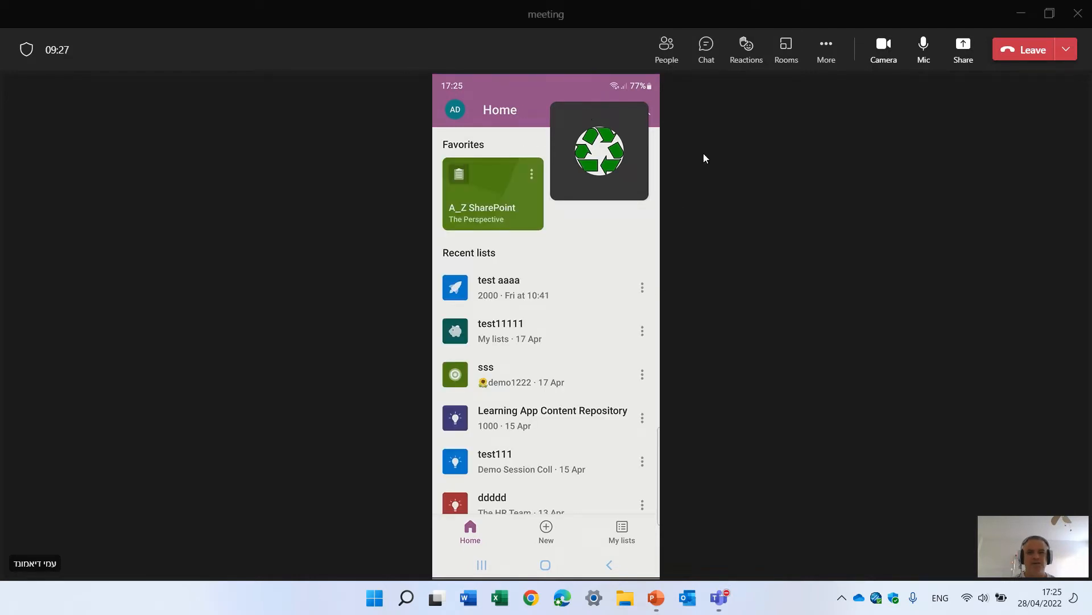
mouse_move(814, 237)
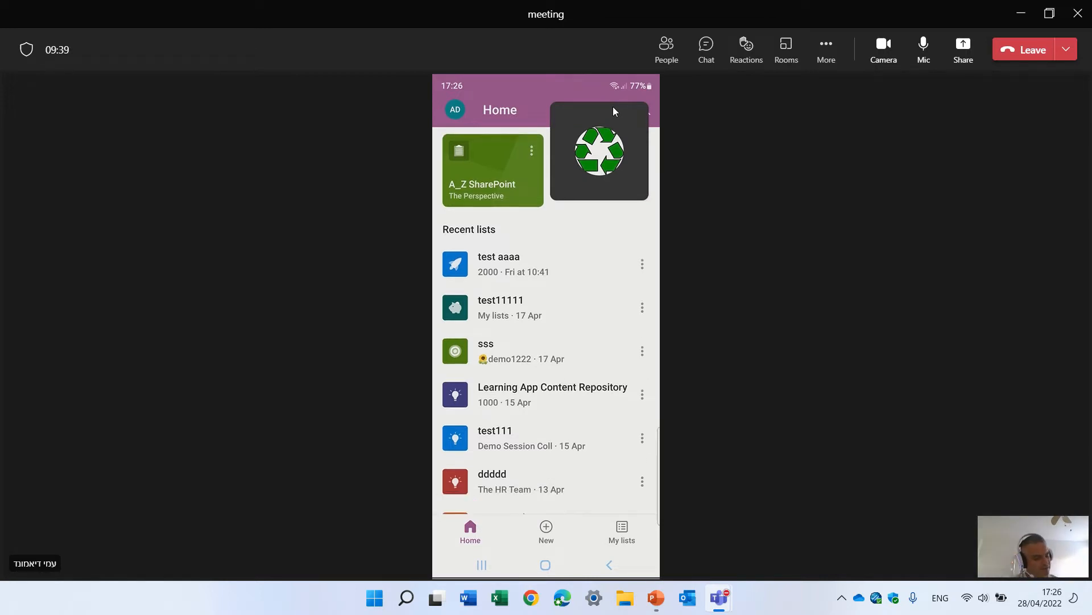
Browse the recent lists on Home, then switch to the A-to-Z My lists collection
scroll("down", 3)
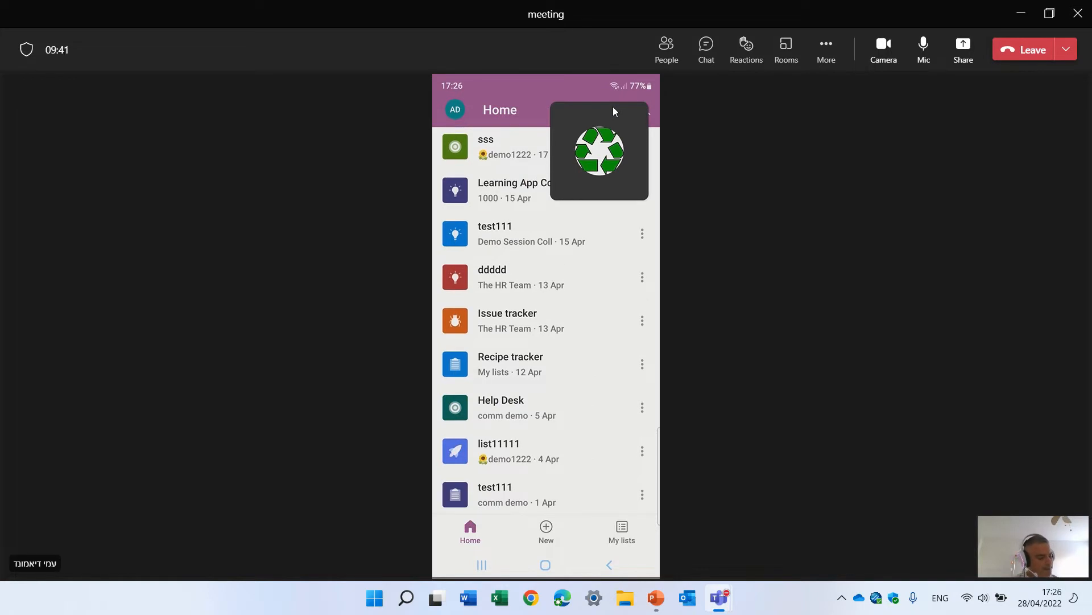
left_click(622, 533)
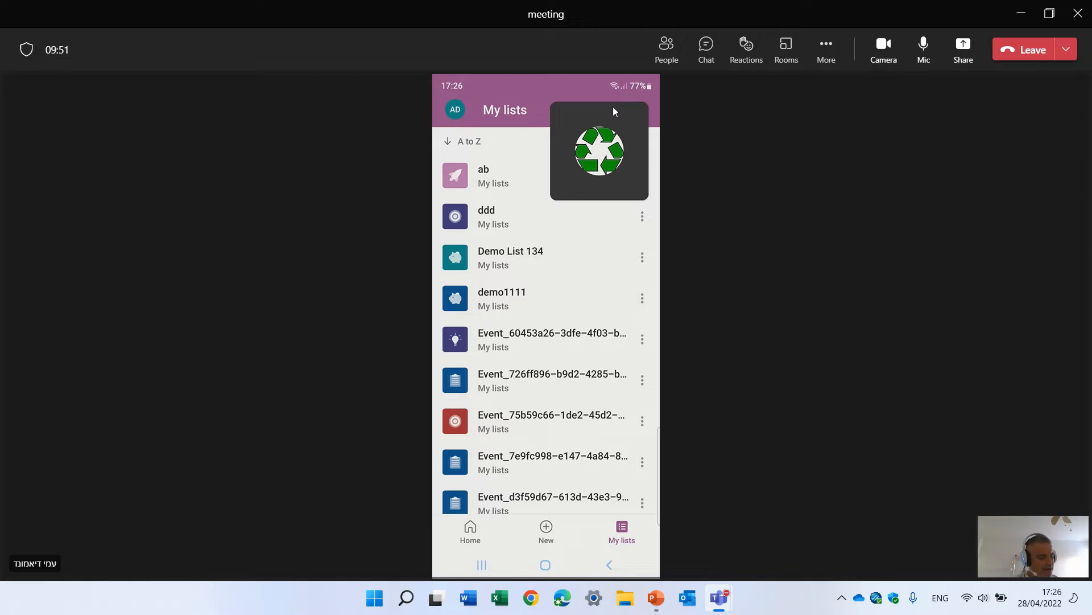
left_click(546, 532)
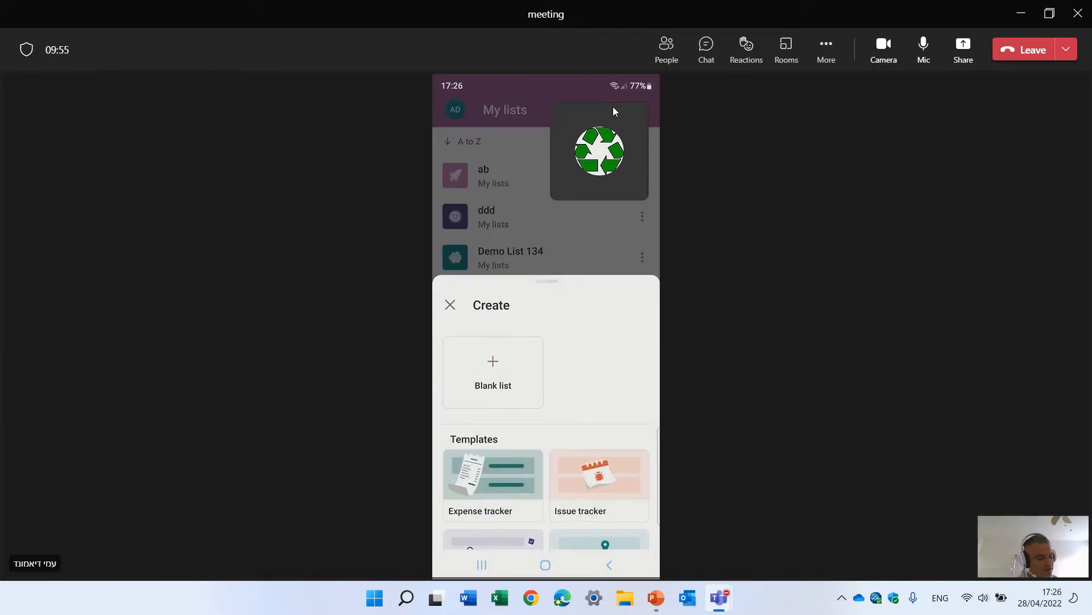
scroll("down", 3)
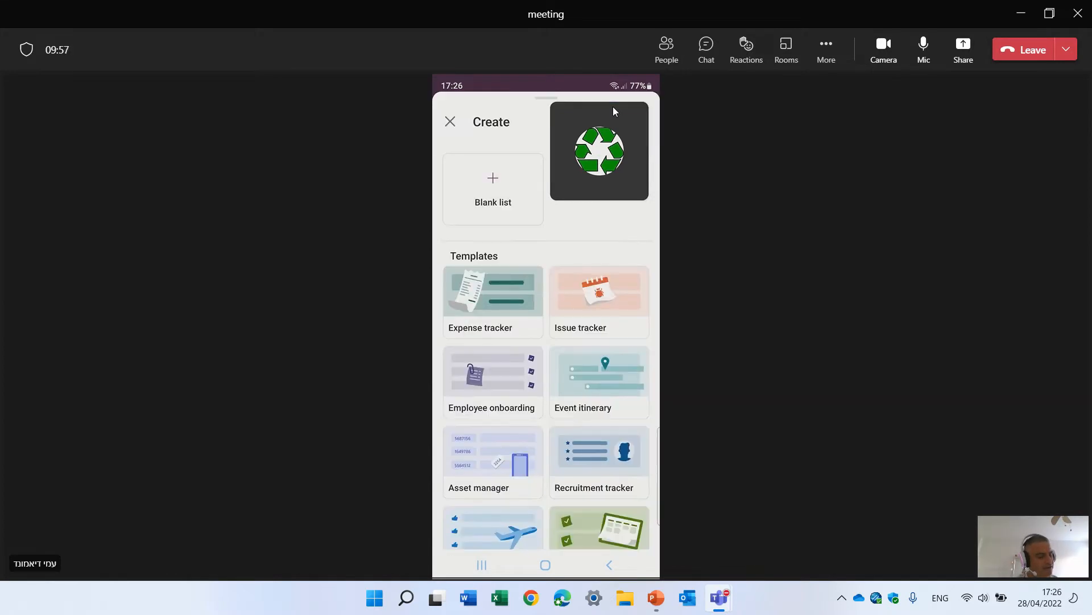
scroll("down", 3)
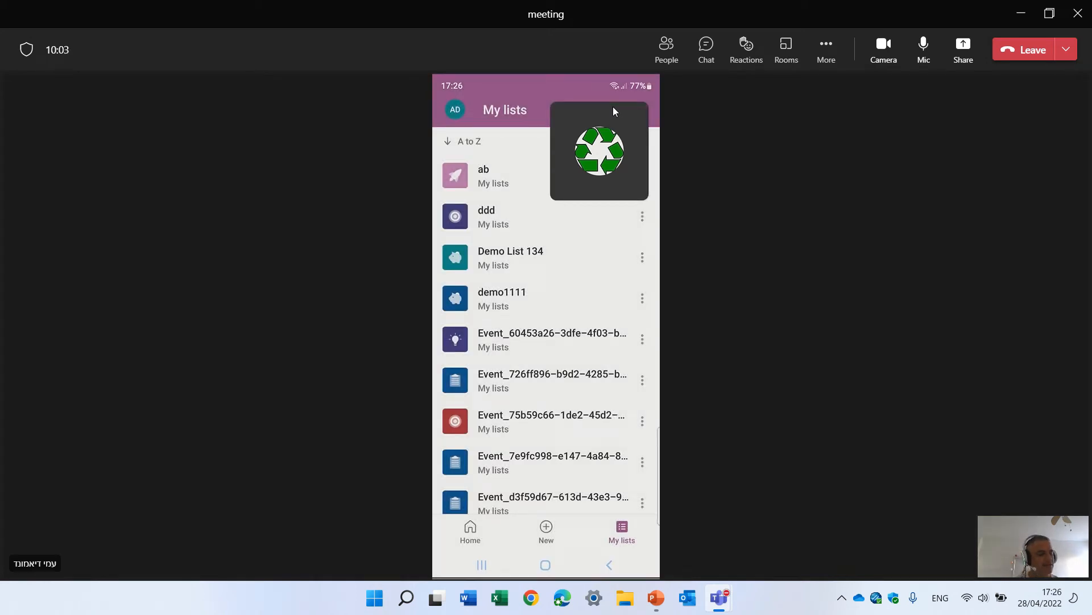
left_click(487, 216)
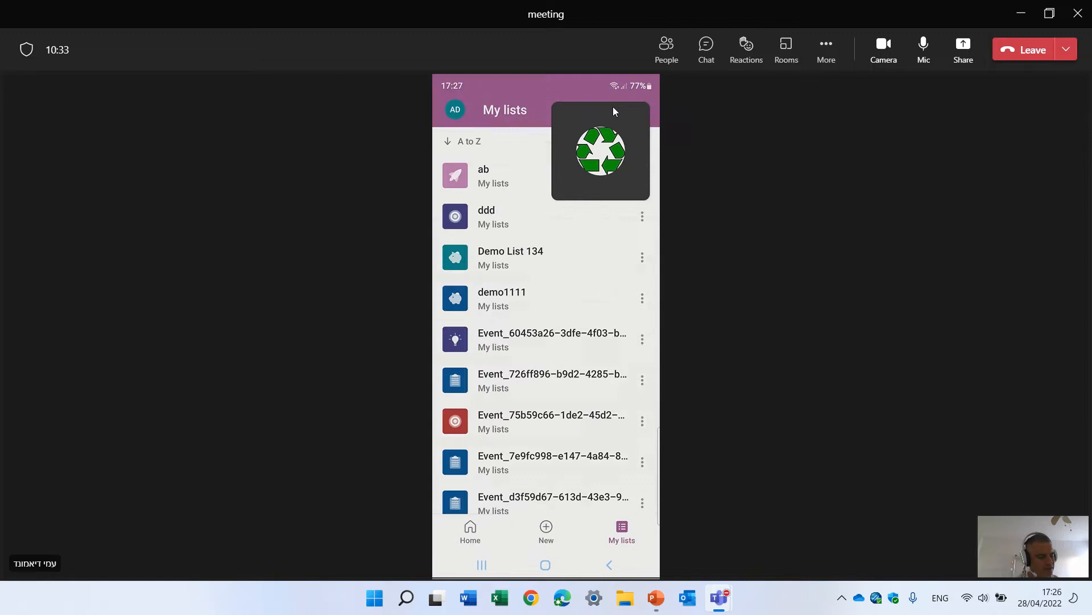
scroll("down", 3)
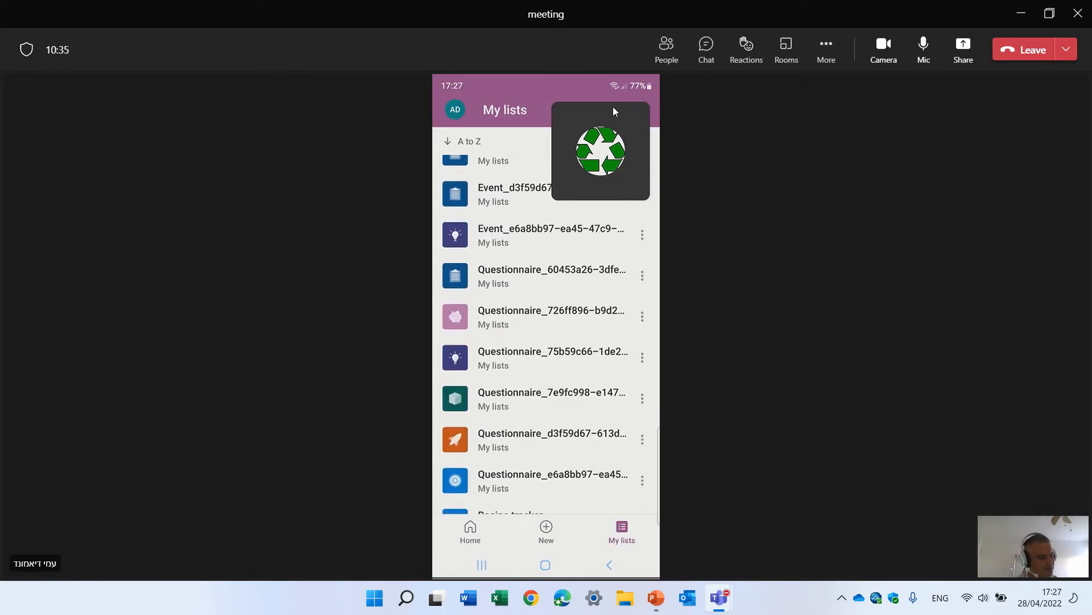
scroll("down", 3)
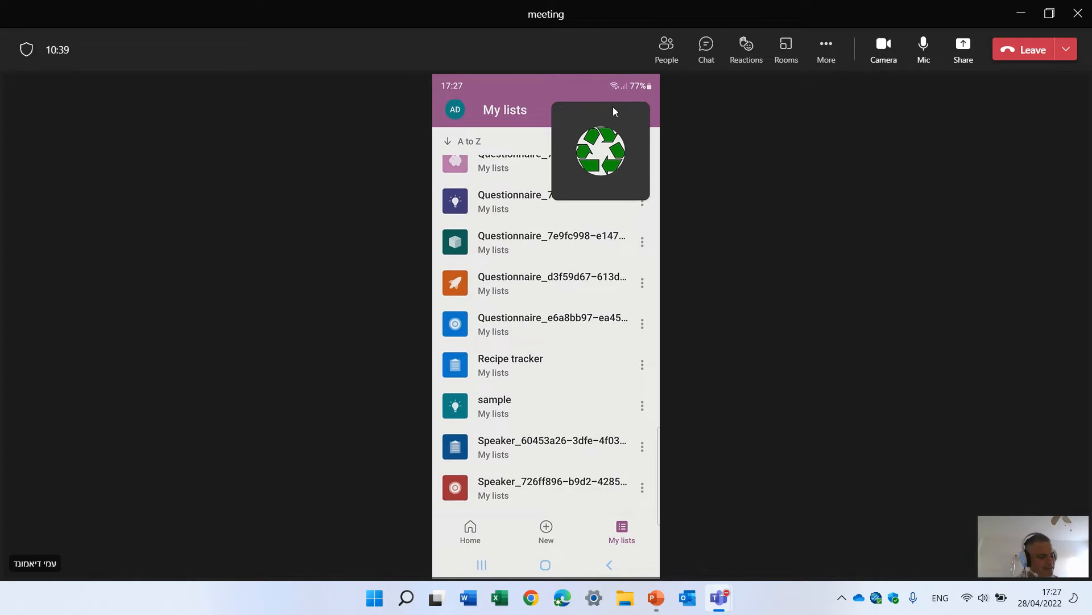
In the sample list, dismiss the item editor and set sss's status from Choice 3 to Choice 1
left_click(494, 405)
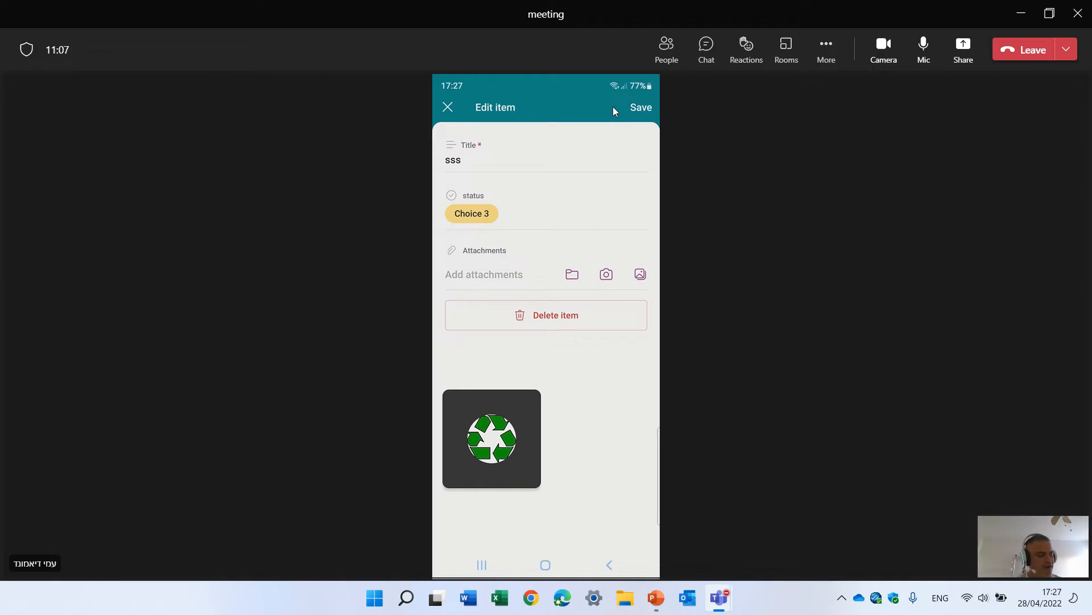
left_click(641, 107)
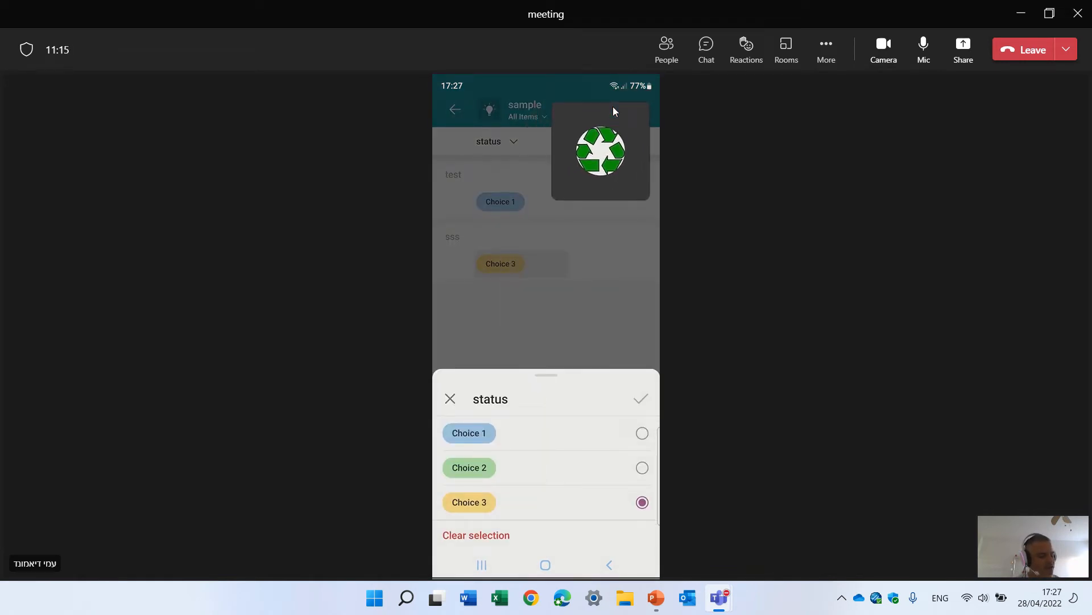
left_click(642, 432)
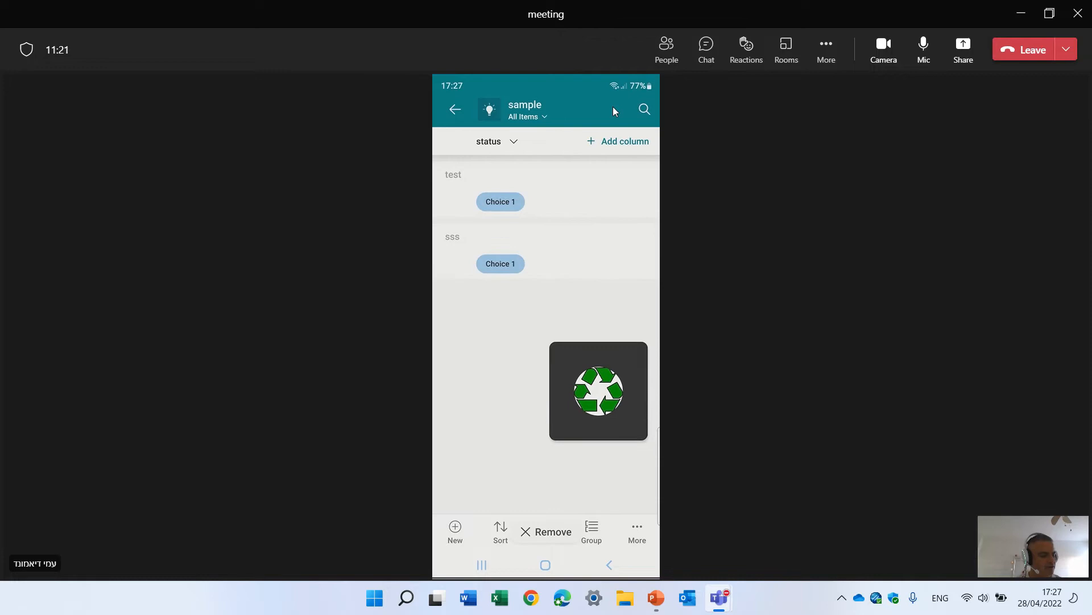
left_click_drag(597, 390, 630, 102)
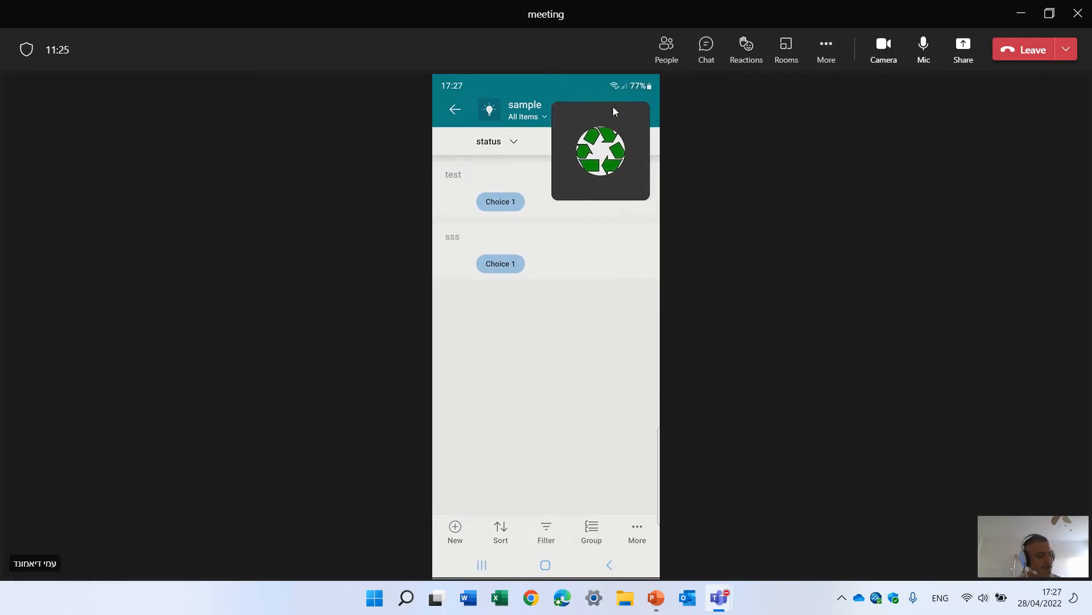
Clear the Title sort, return to All Items and set test's status to Choice 2
left_click(455, 530)
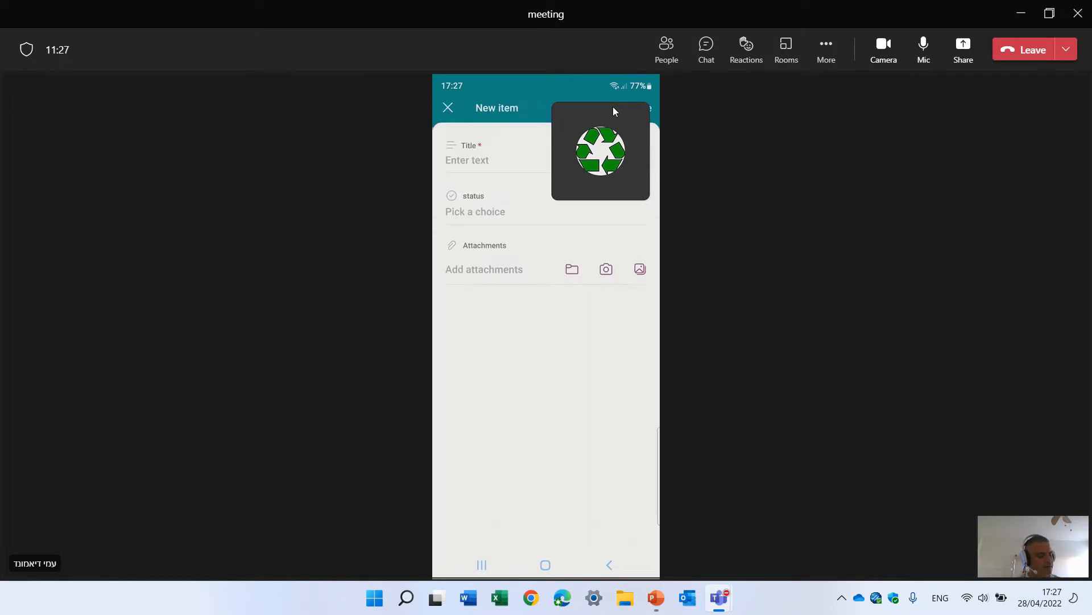
left_click(449, 107)
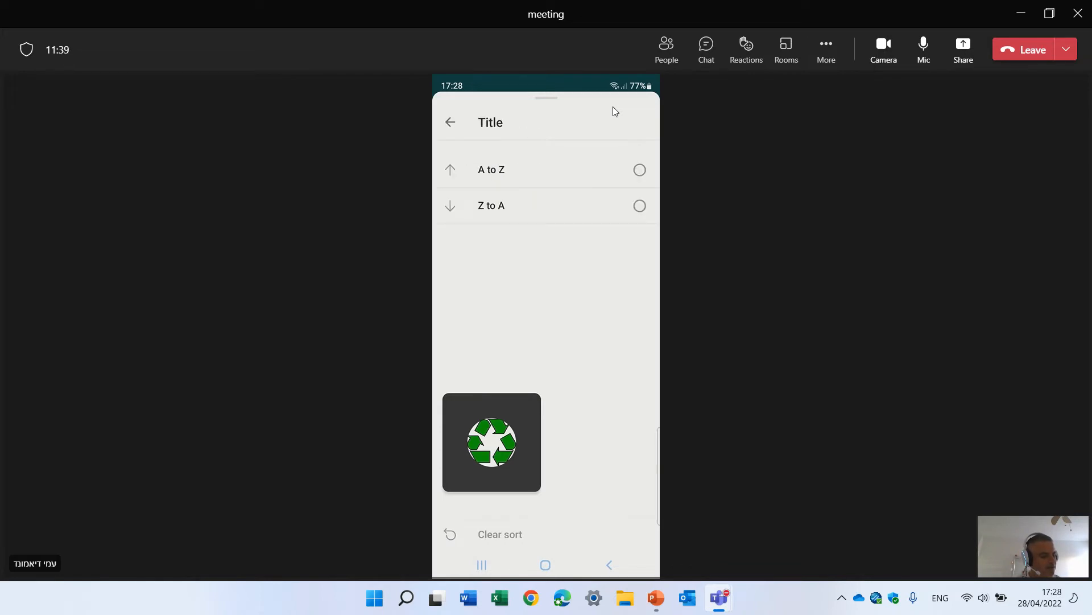
left_click(450, 121)
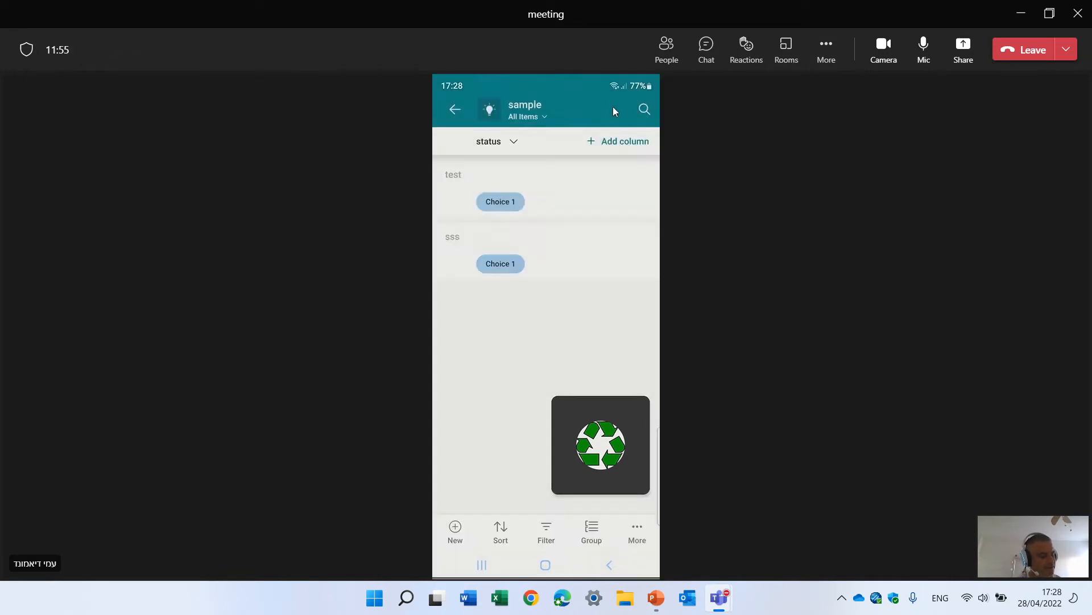
left_click(501, 202)
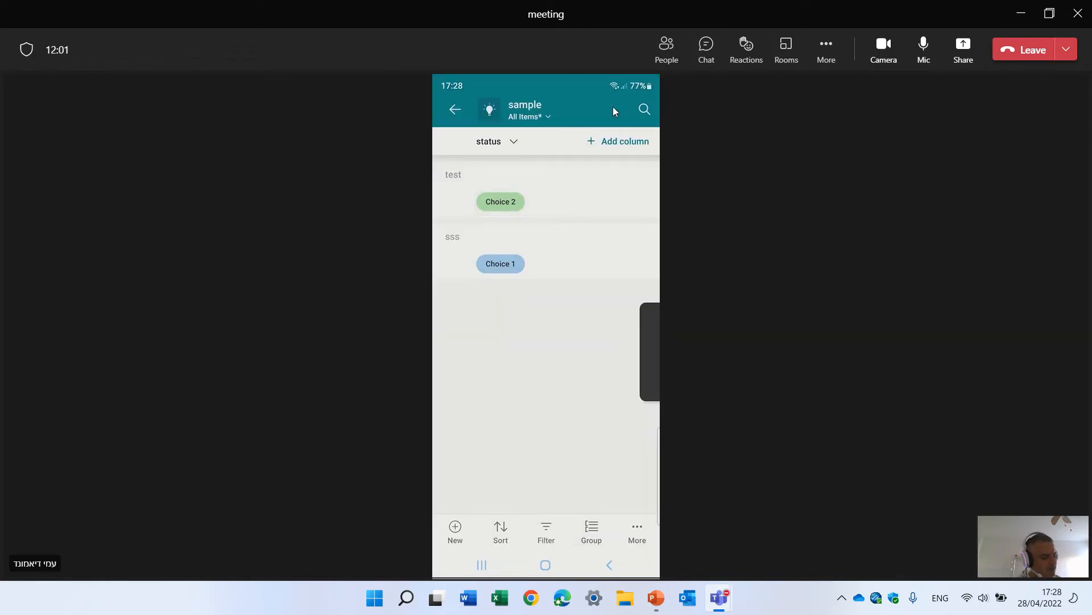
Group the sample list's items by the status column
left_click(546, 533)
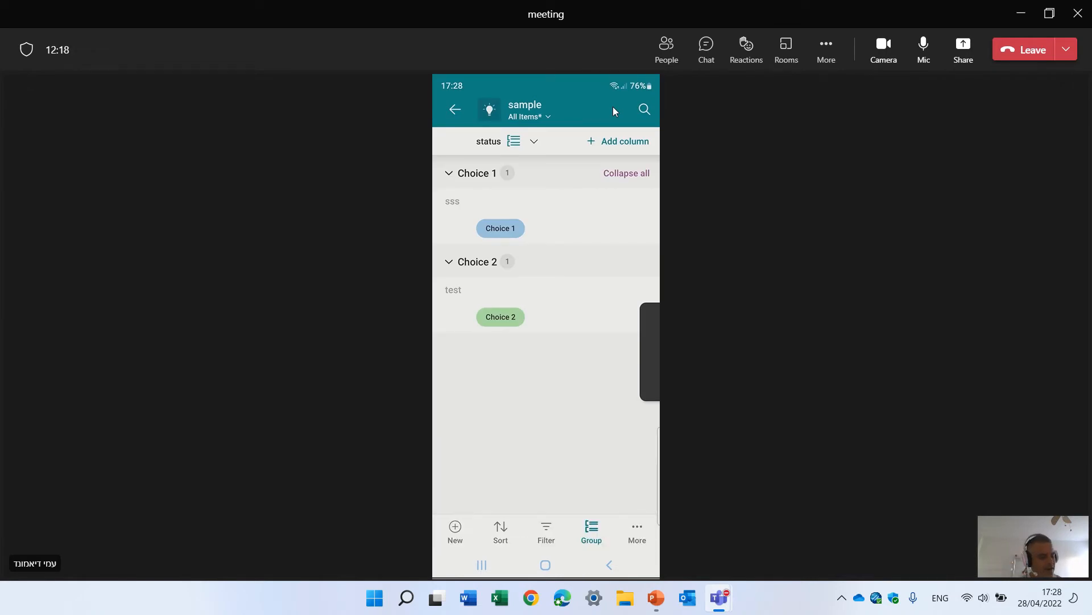
Collapse and re-expand all status groups, then bring up the list's More options
left_click(626, 173)
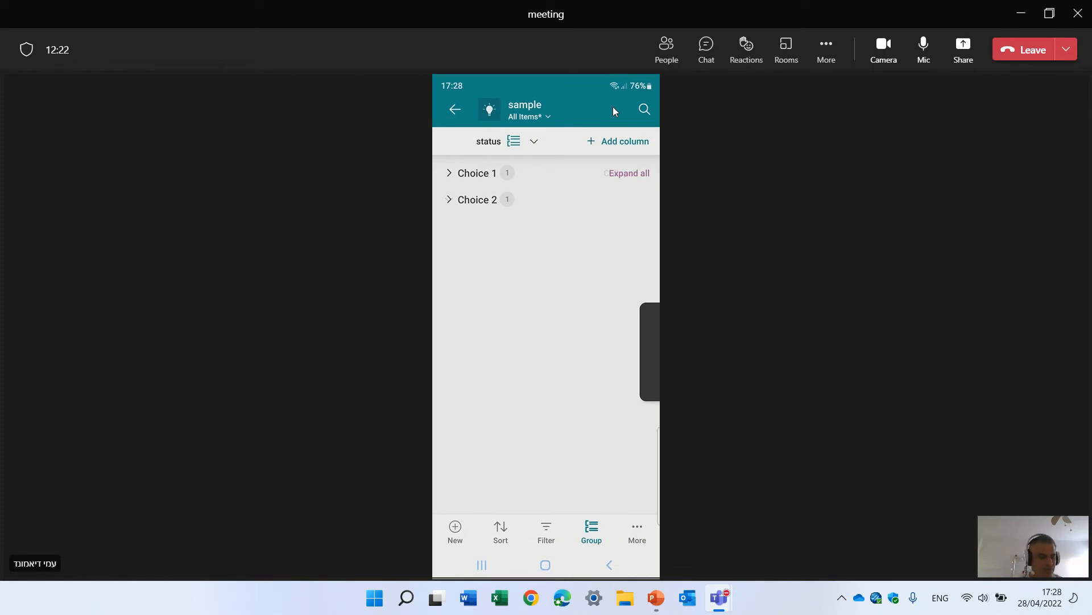
left_click(478, 200)
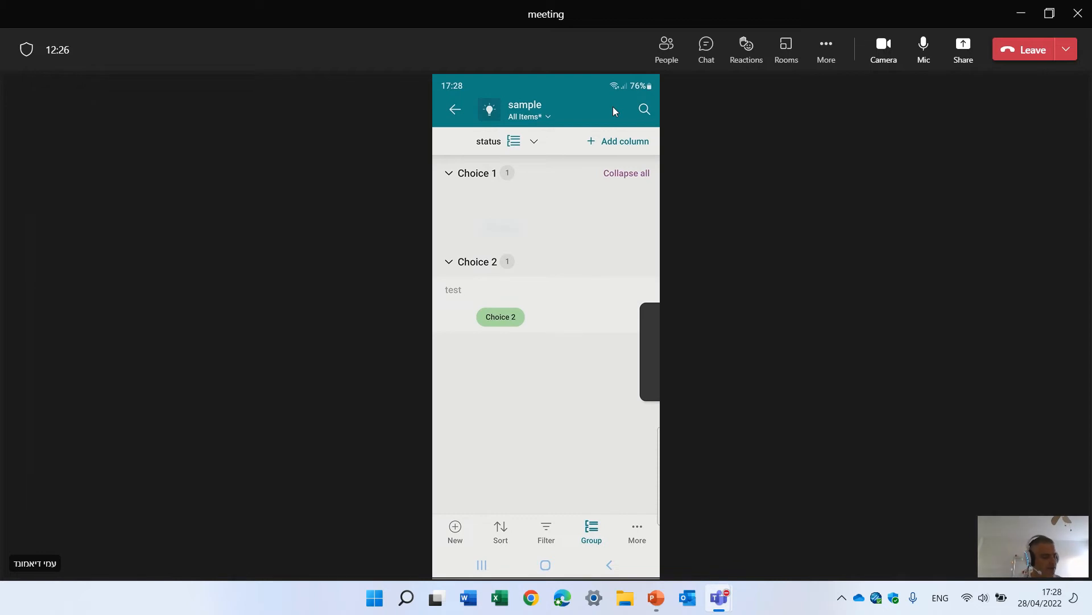
left_click(638, 530)
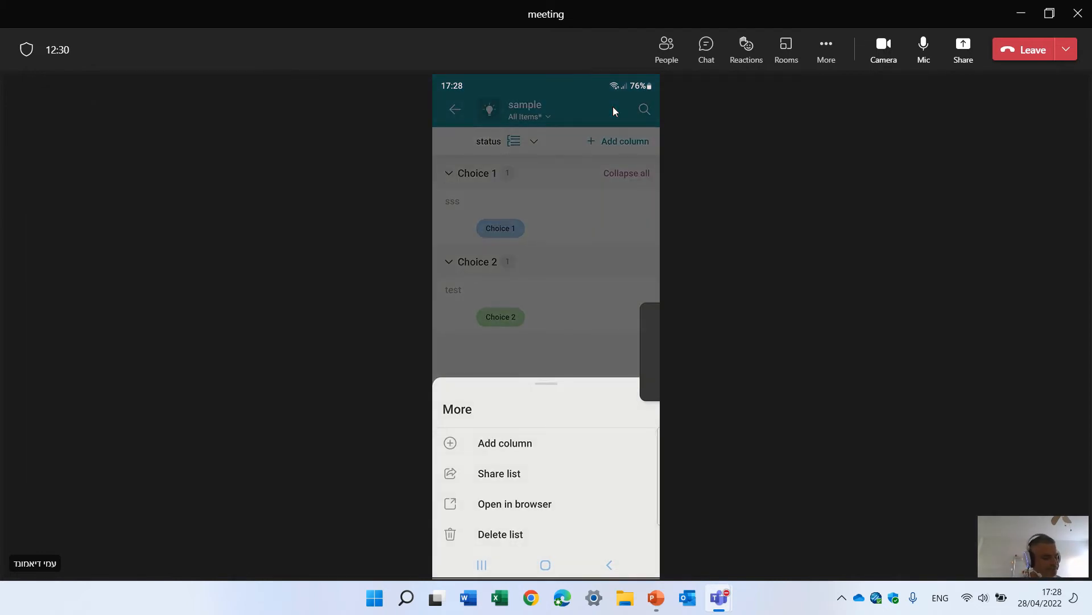
Create a Person column named members in the sample list
left_click(506, 442)
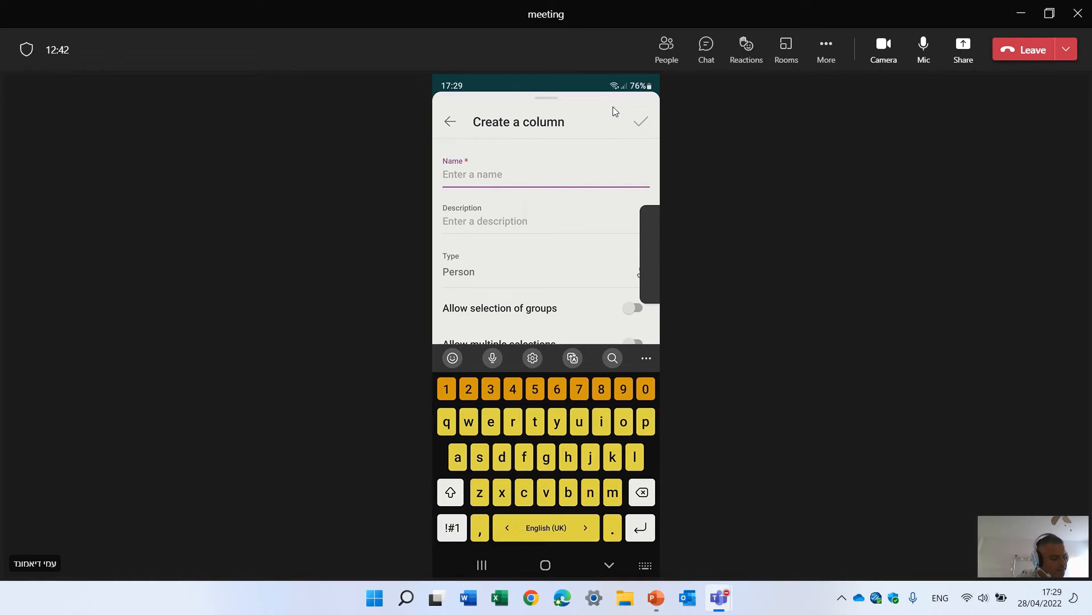
type("memn")
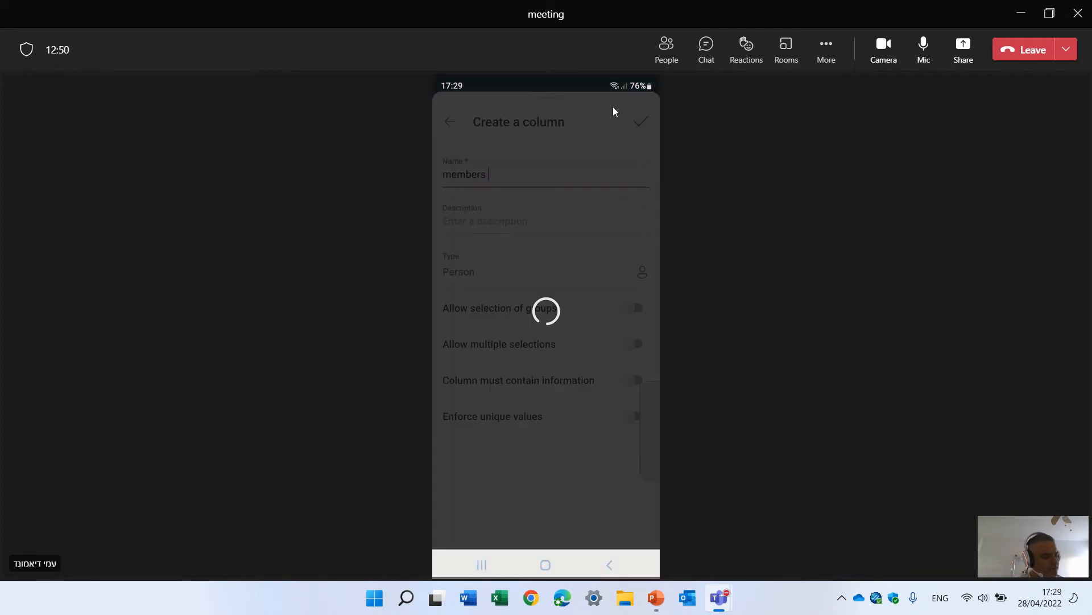
left_click(640, 122)
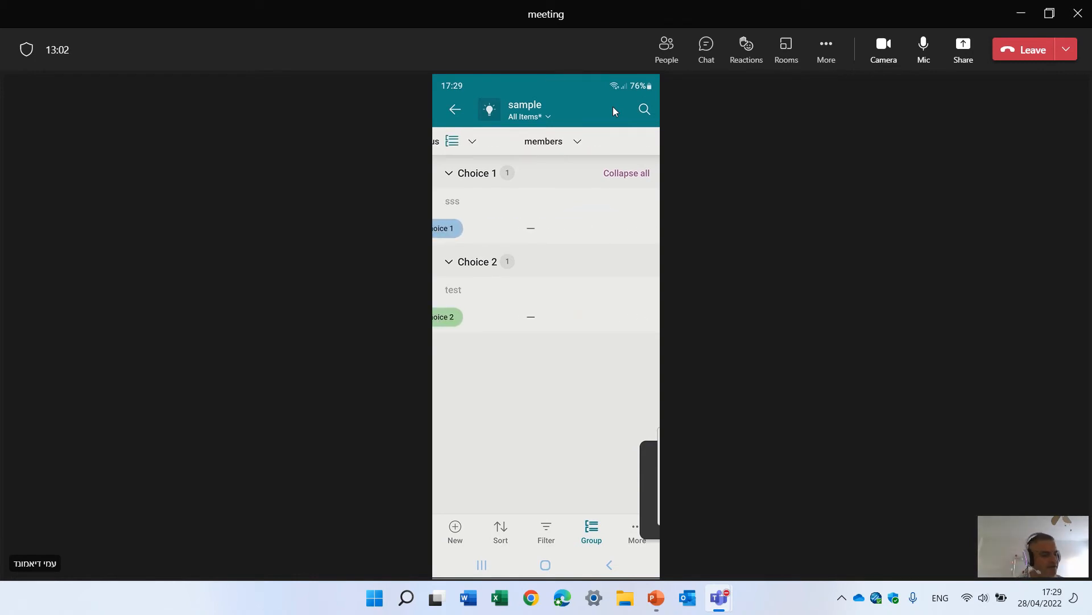
Assign Lee Gu to sss and Alex Wilber to test in the members column
left_click(626, 173)
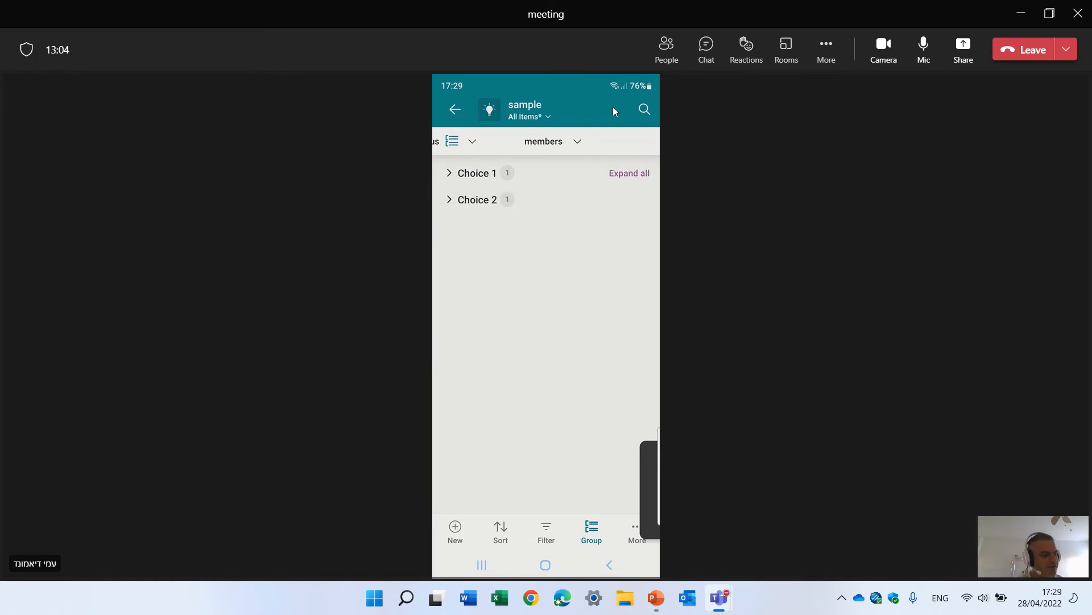
left_click(629, 173)
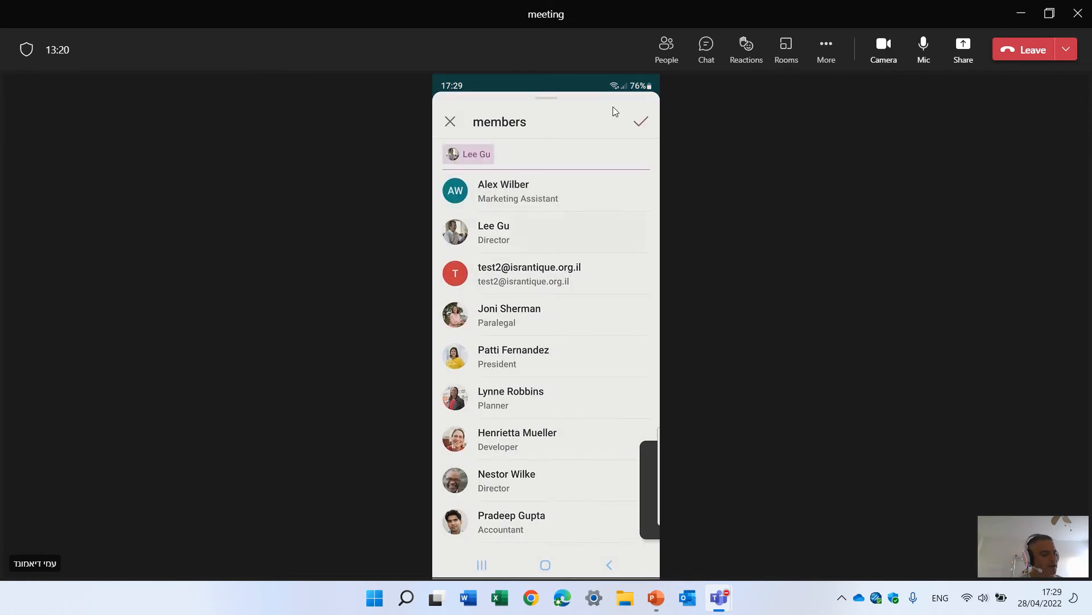
left_click(641, 121)
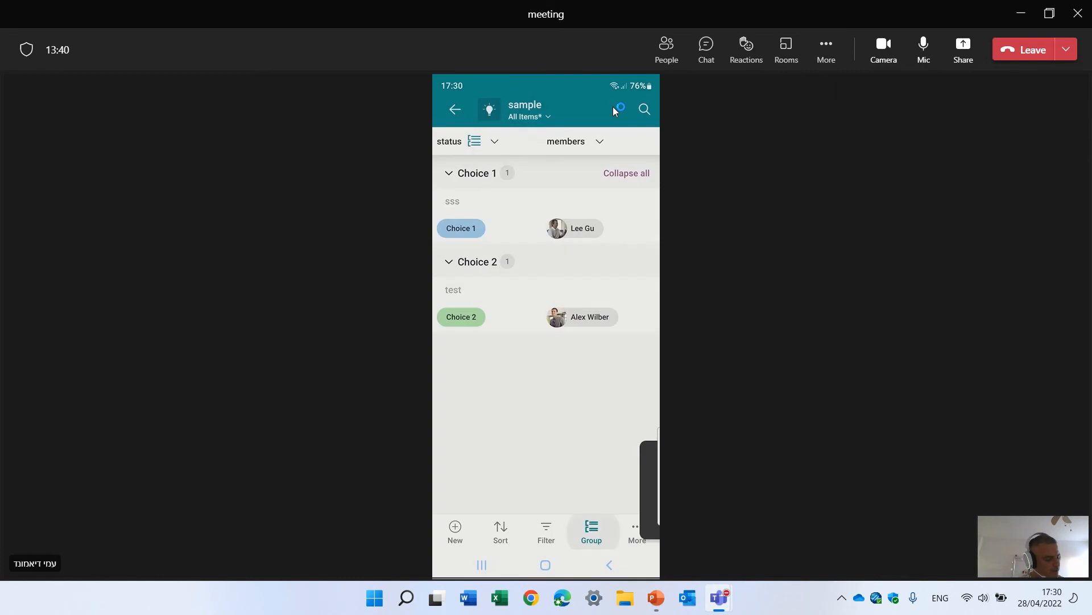
left_click(637, 531)
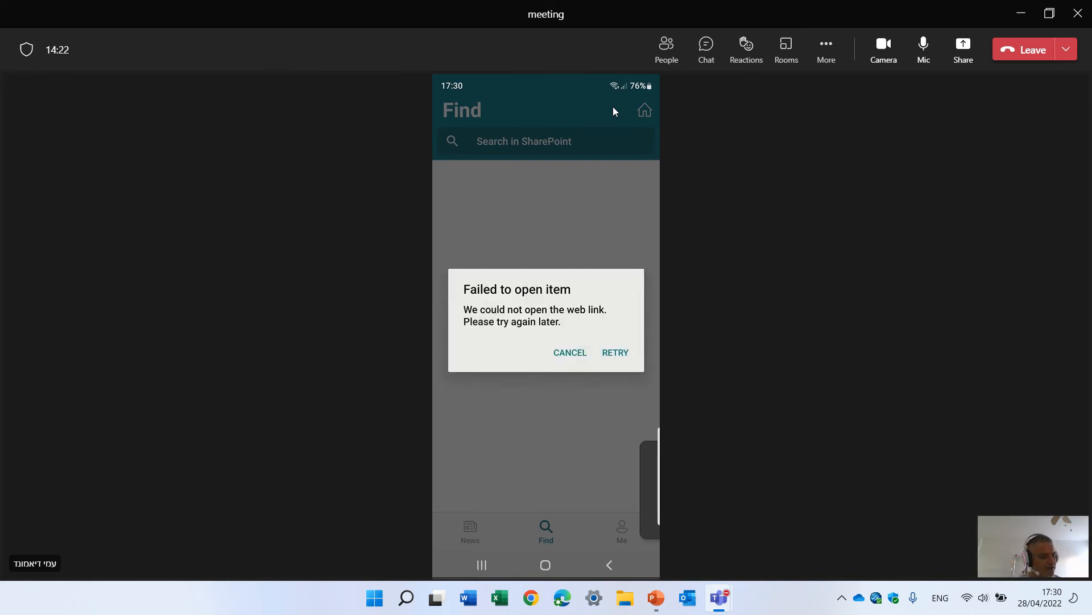
left_click(570, 352)
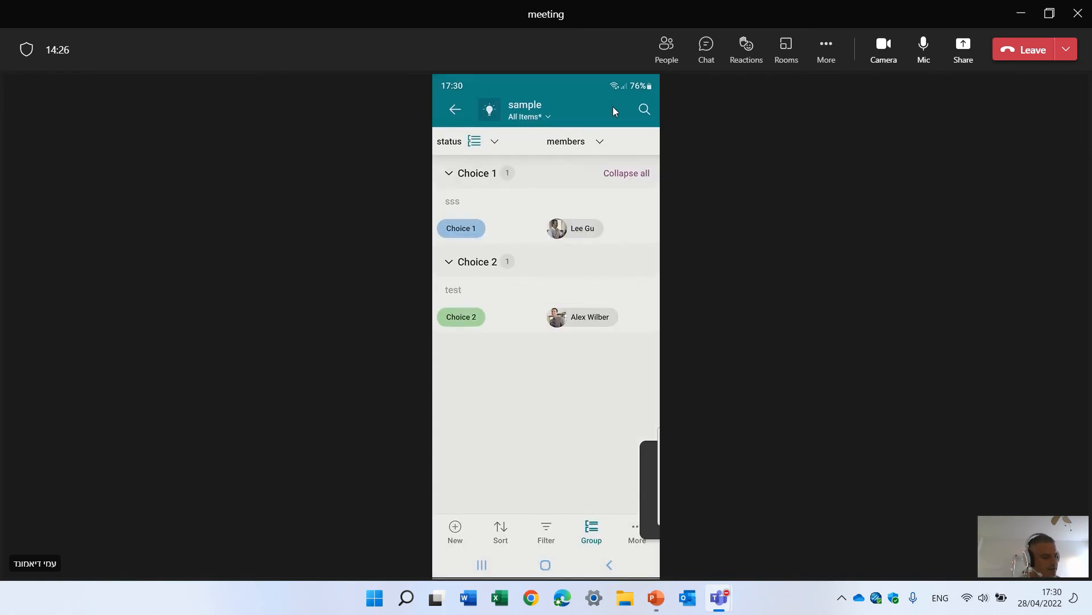
Share the sample list as an edit link for specified people, adding Alex Wilber as recipient
left_click(637, 528)
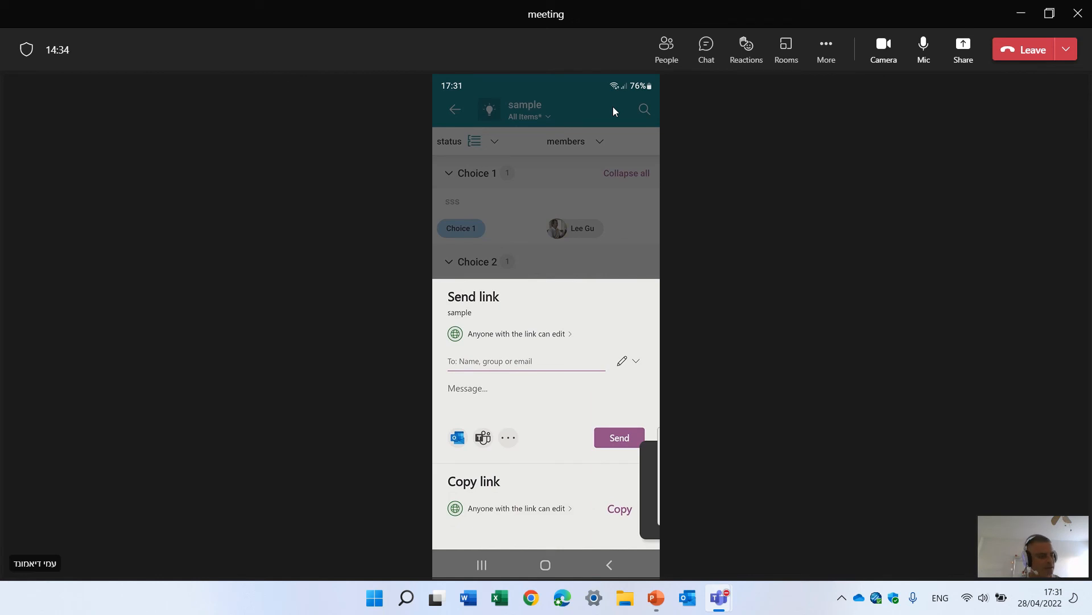
left_click(510, 334)
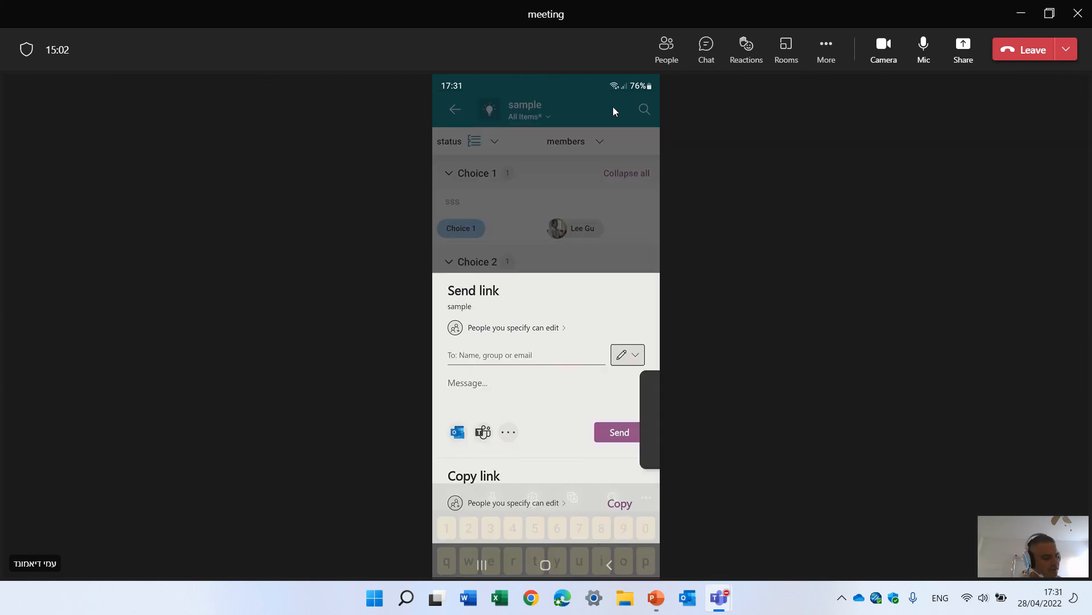
left_click(628, 355)
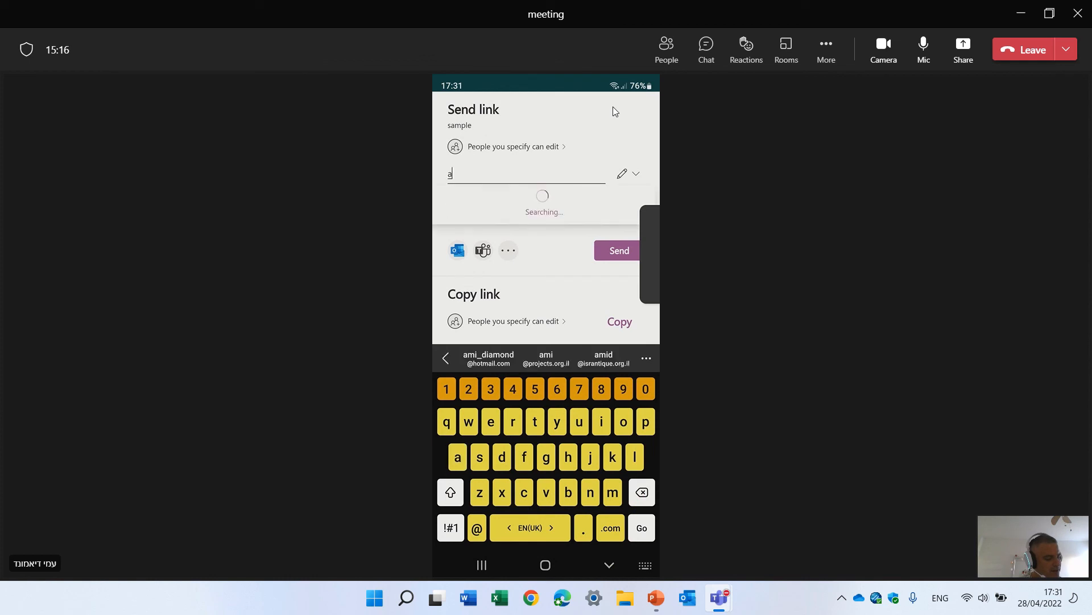
left_click(487, 358)
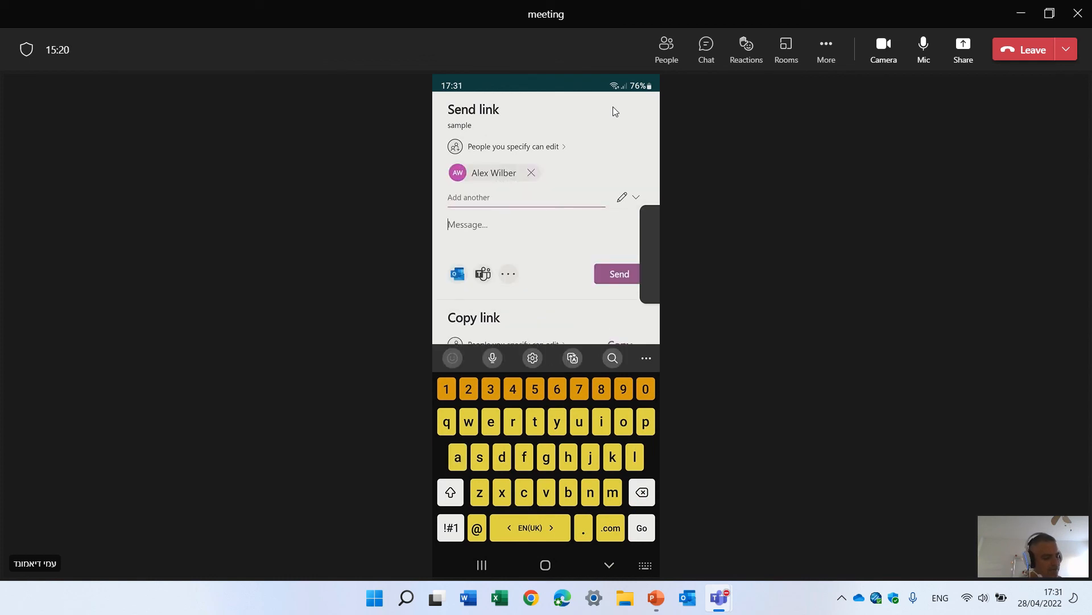
Add the message Hello, send the link to Alex Wilber and dismiss the confirmation
type("g")
type("Hello")
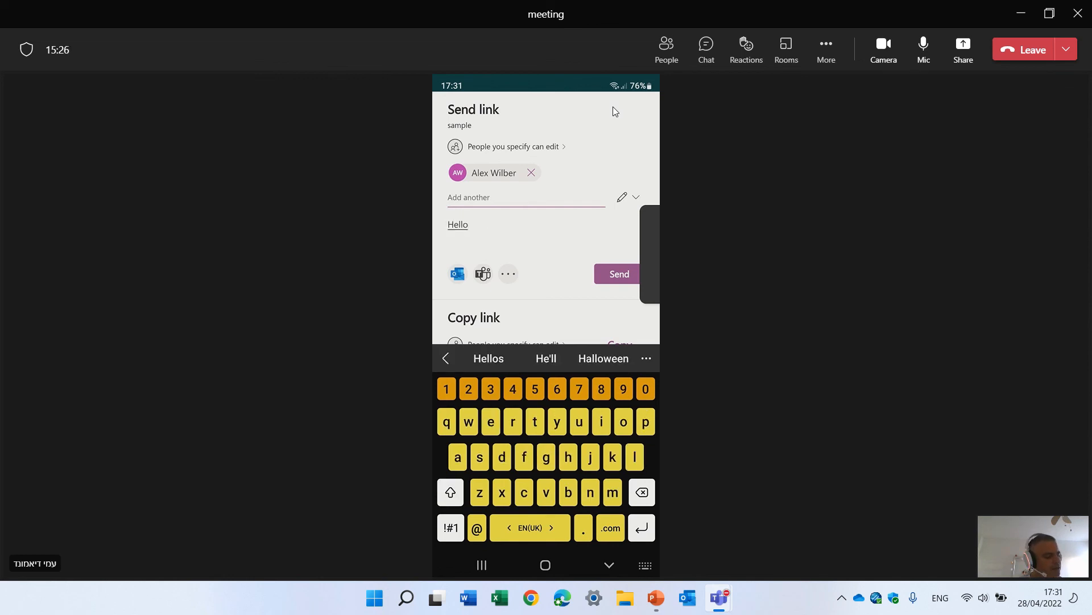
left_click(619, 273)
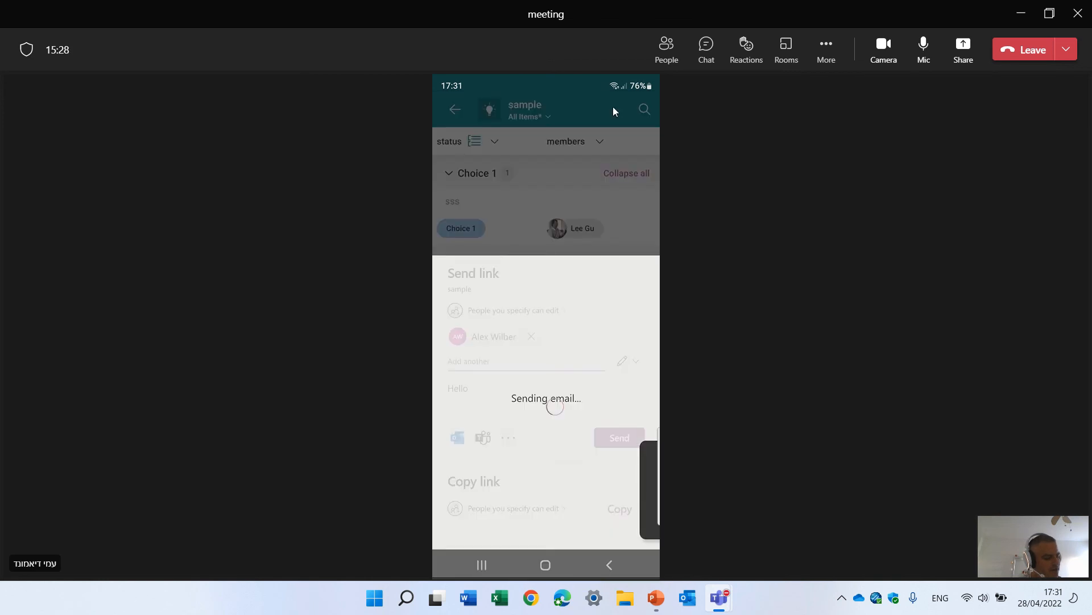
left_click(619, 437)
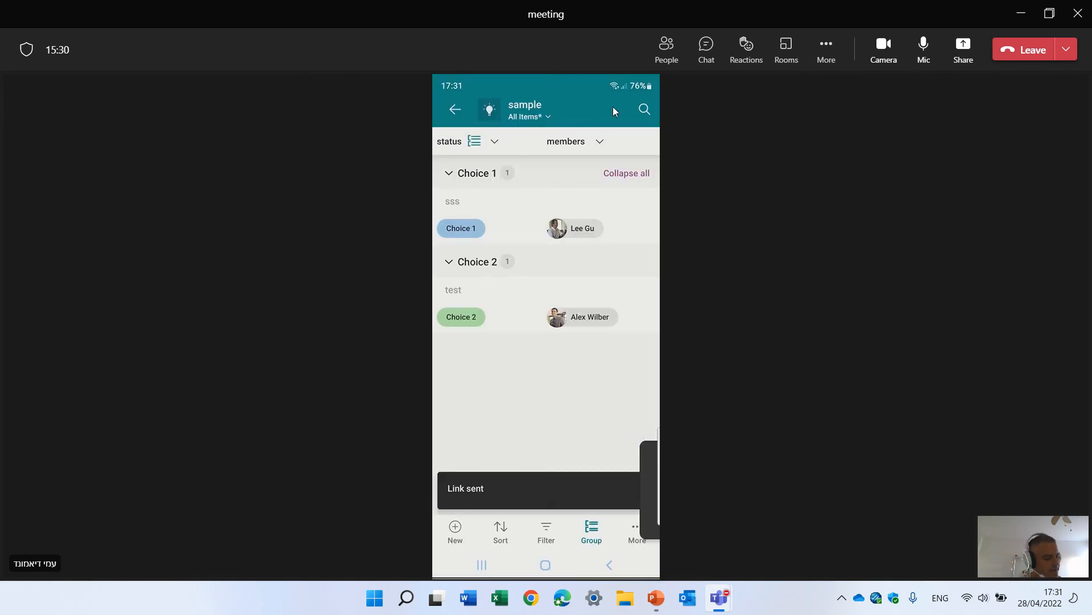
left_click(638, 528)
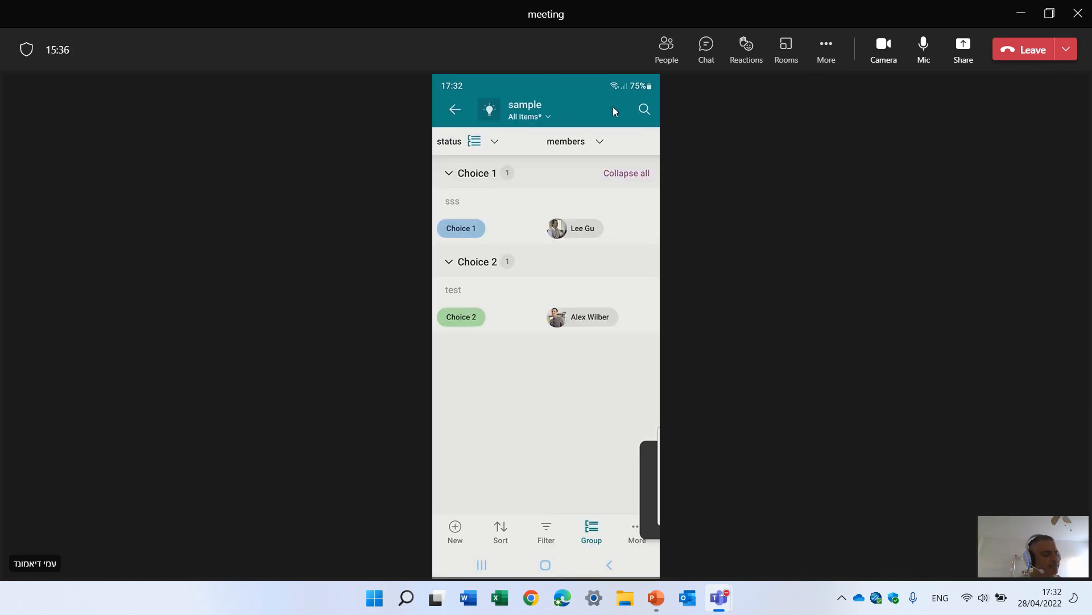
Show the sample list's saved views via the All Items* view selector
left_click(528, 116)
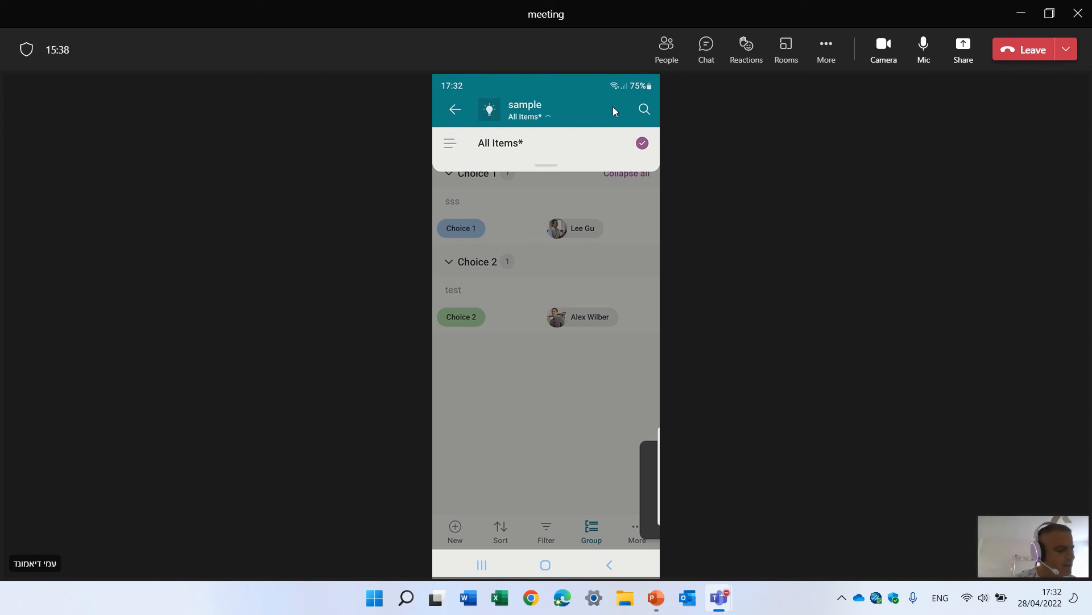